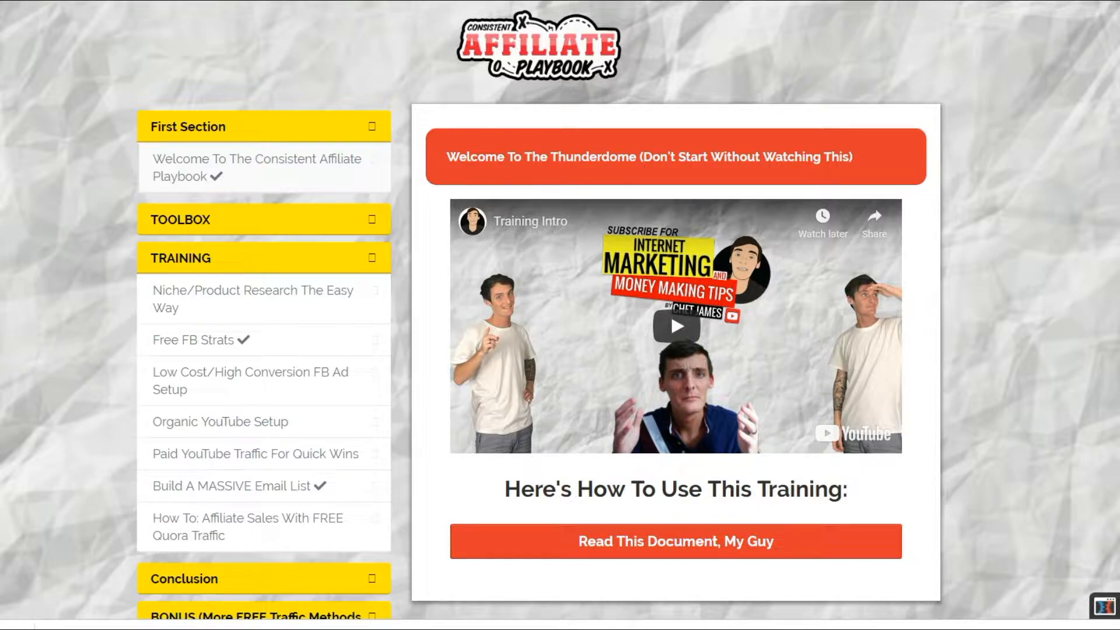
mouse_move(338, 311)
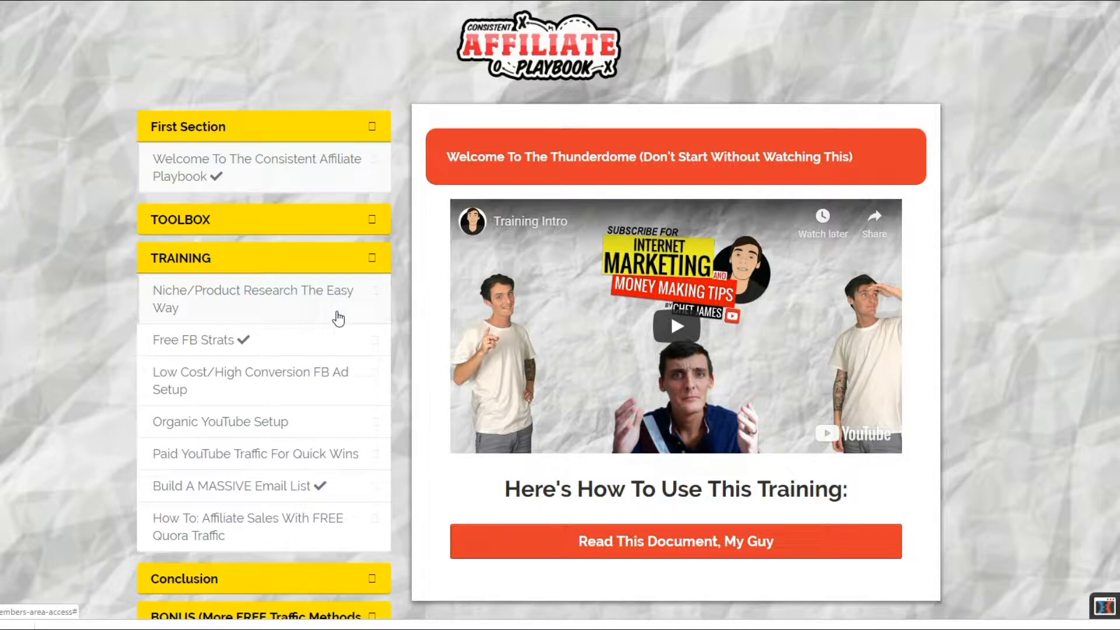
Step: Open the Organic YouTube Setup lesson with the 'Free YouTube Traffic' training video
click(220, 421)
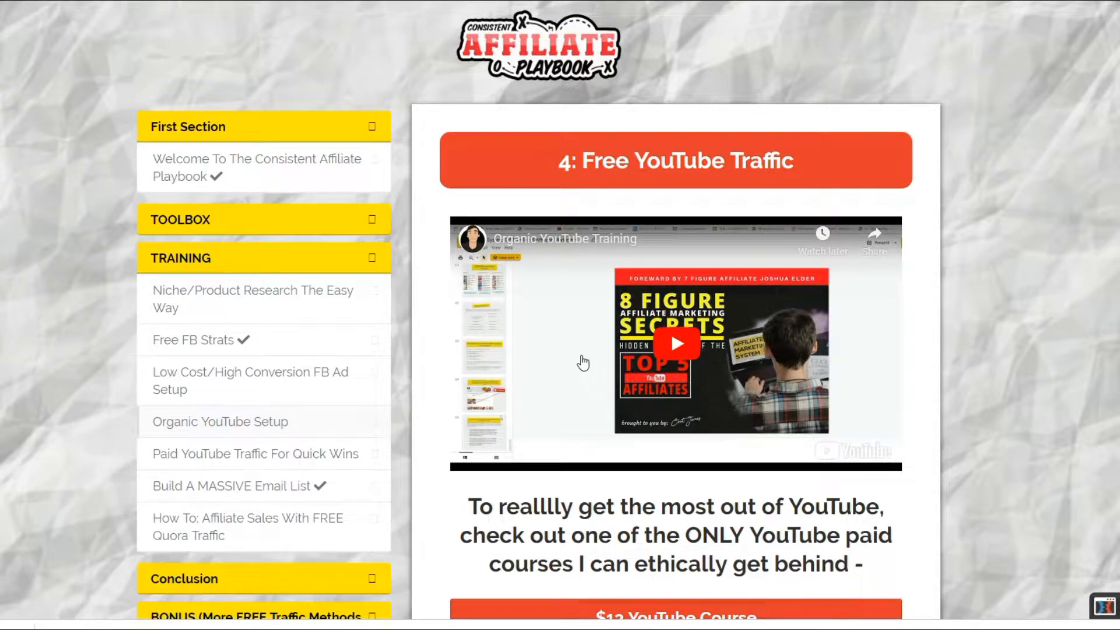
mouse_move(508, 326)
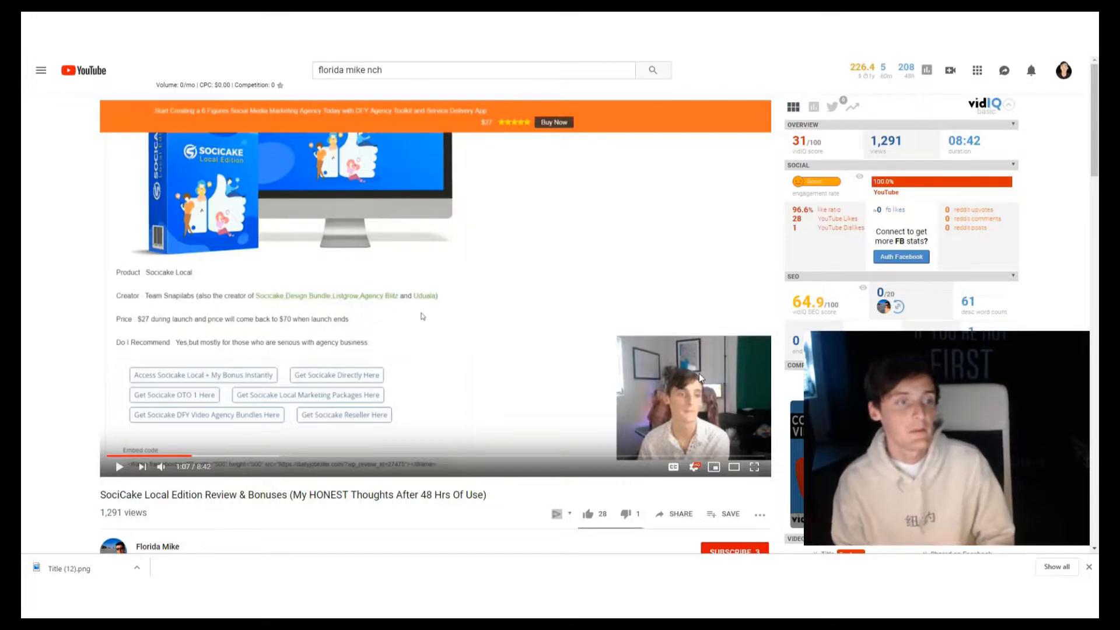
mouse_move(568, 300)
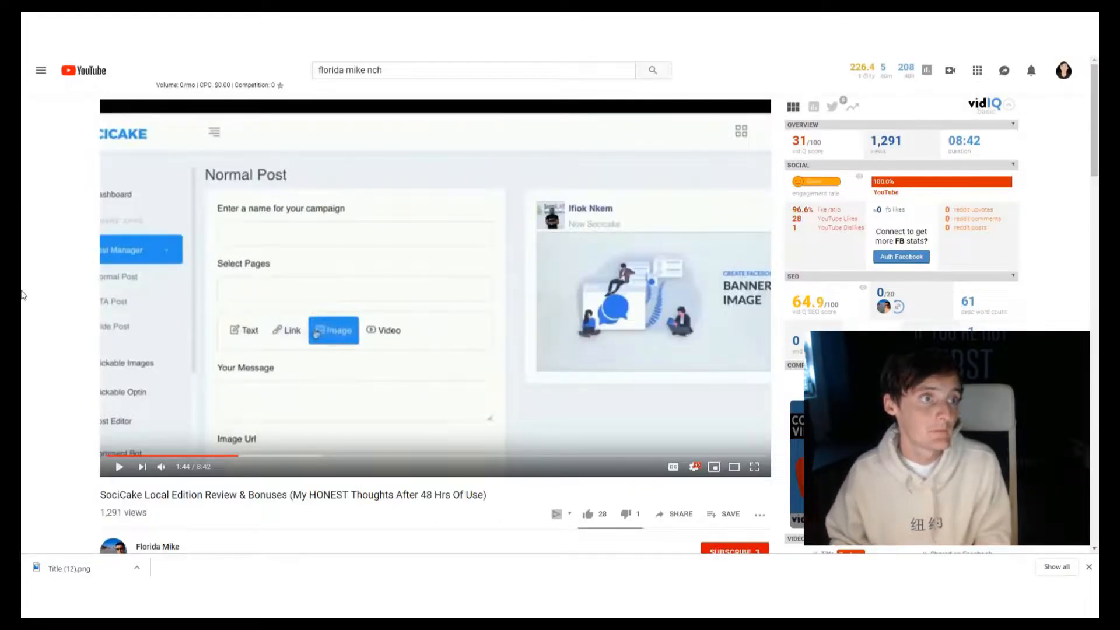
Step: Scroll down while the SociCake Local Edition review video plays toward its software demo
scroll(down, 3)
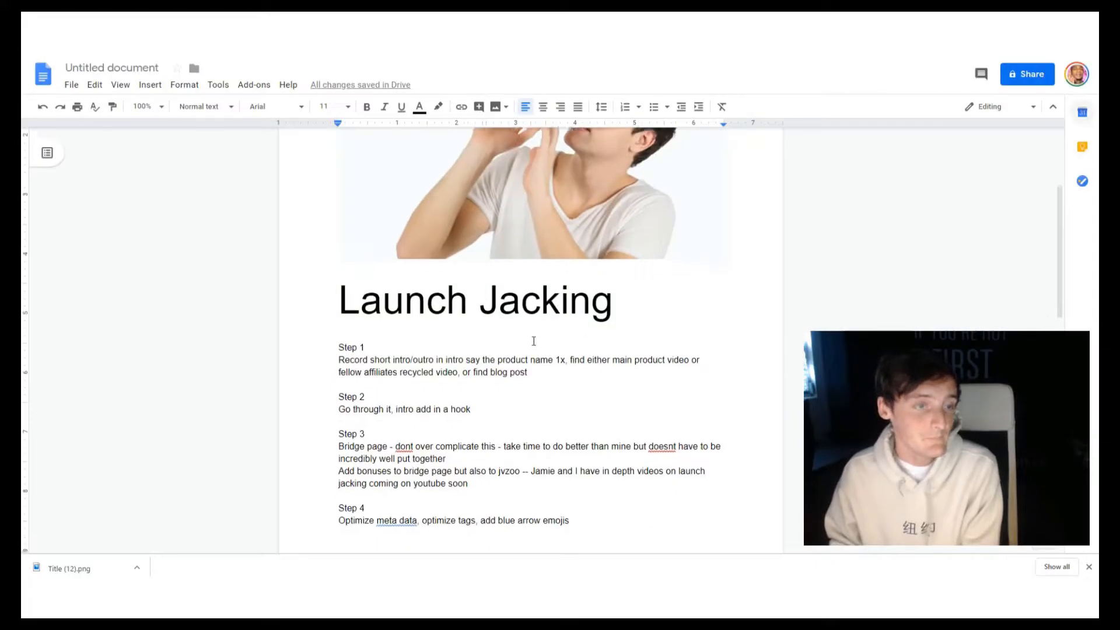
scroll(down, 3)
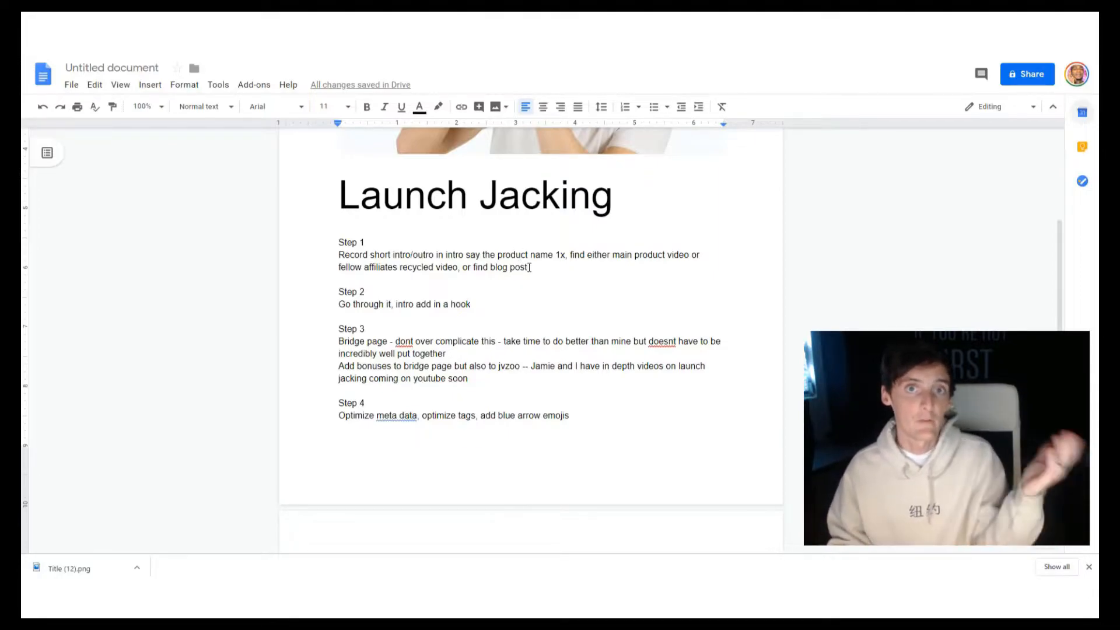
scroll(down, 3)
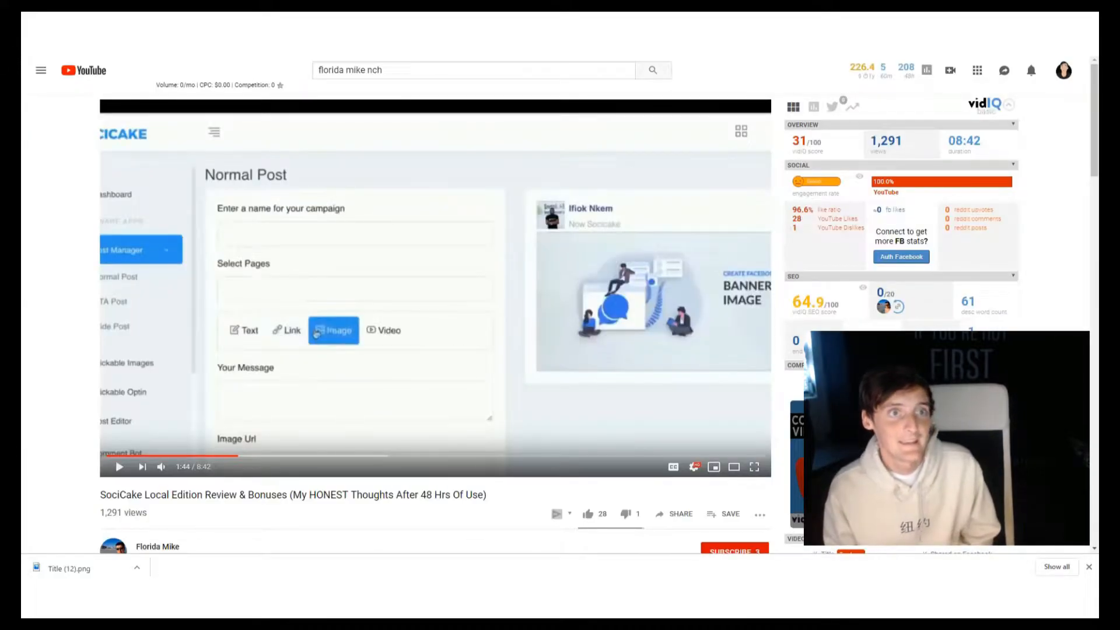
Step: Open the bit.ly SociCake bonuses link from the video description in a new tab
scroll(down, 3)
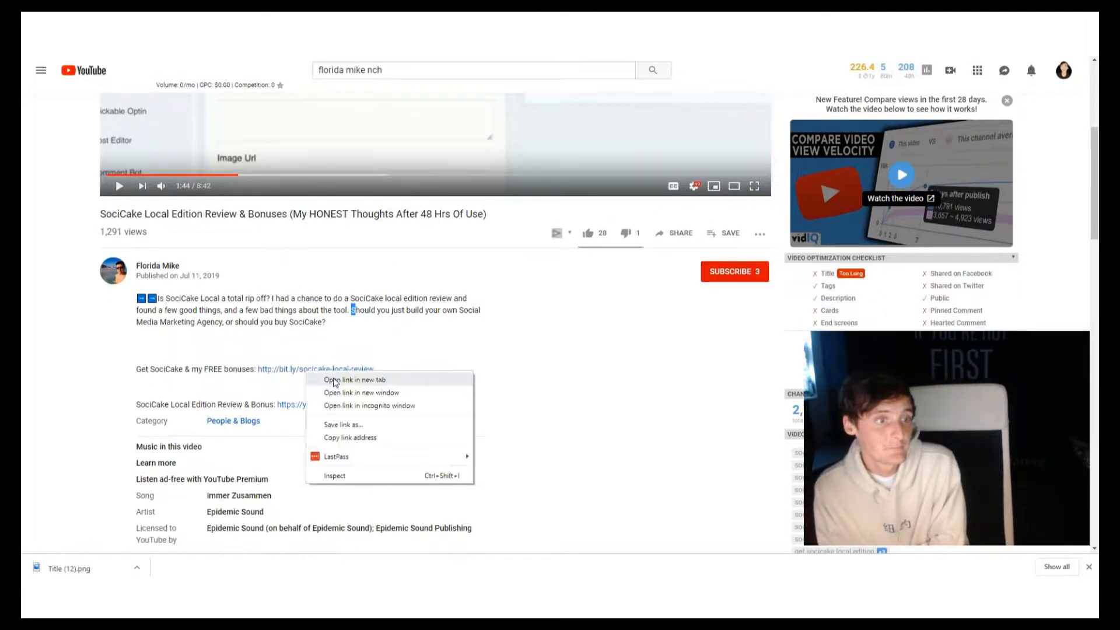
click(355, 379)
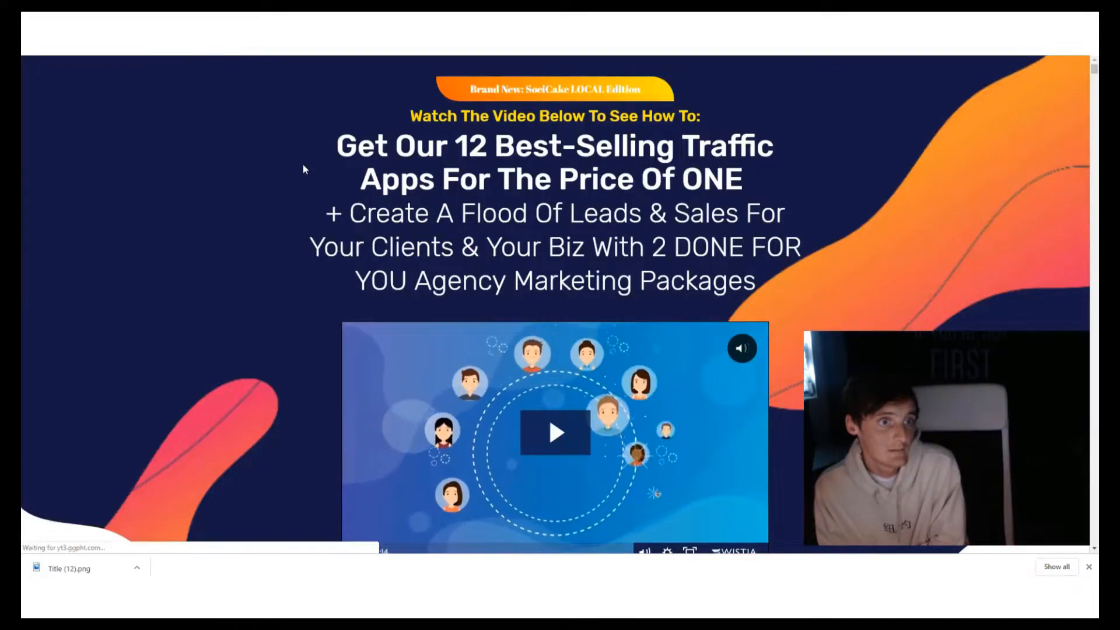
scroll(down, 3)
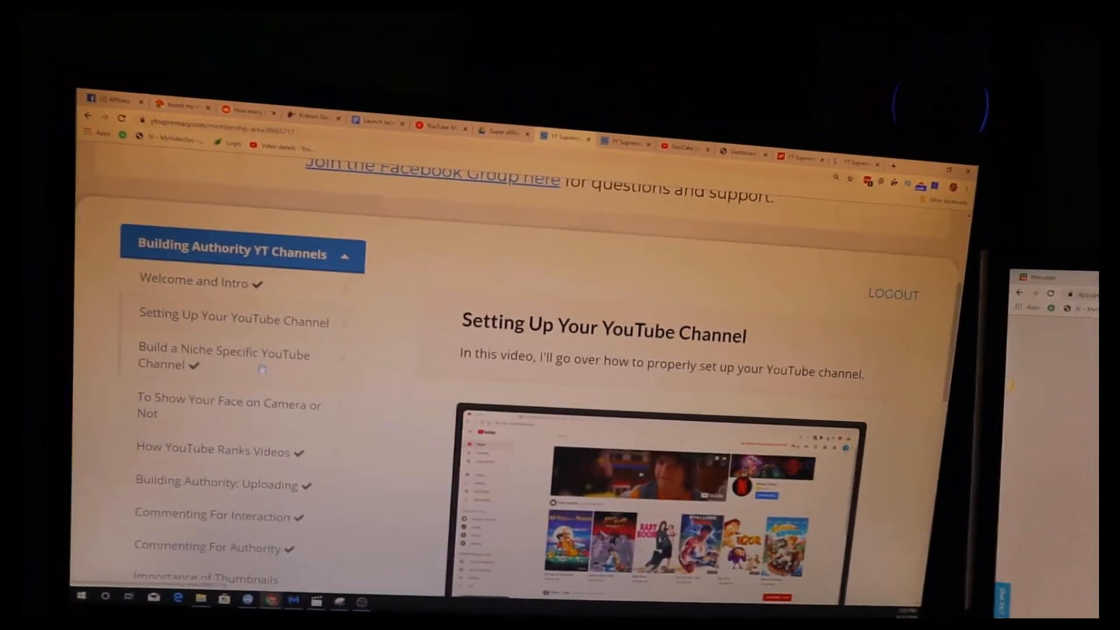
scroll(down, 3)
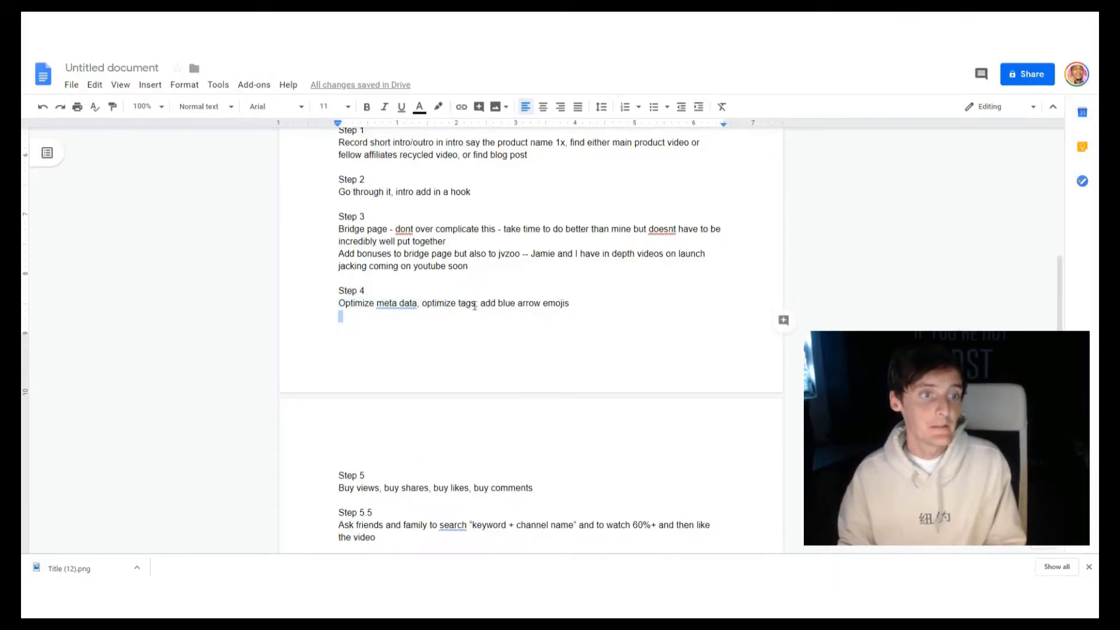
drag(338, 302, 474, 303)
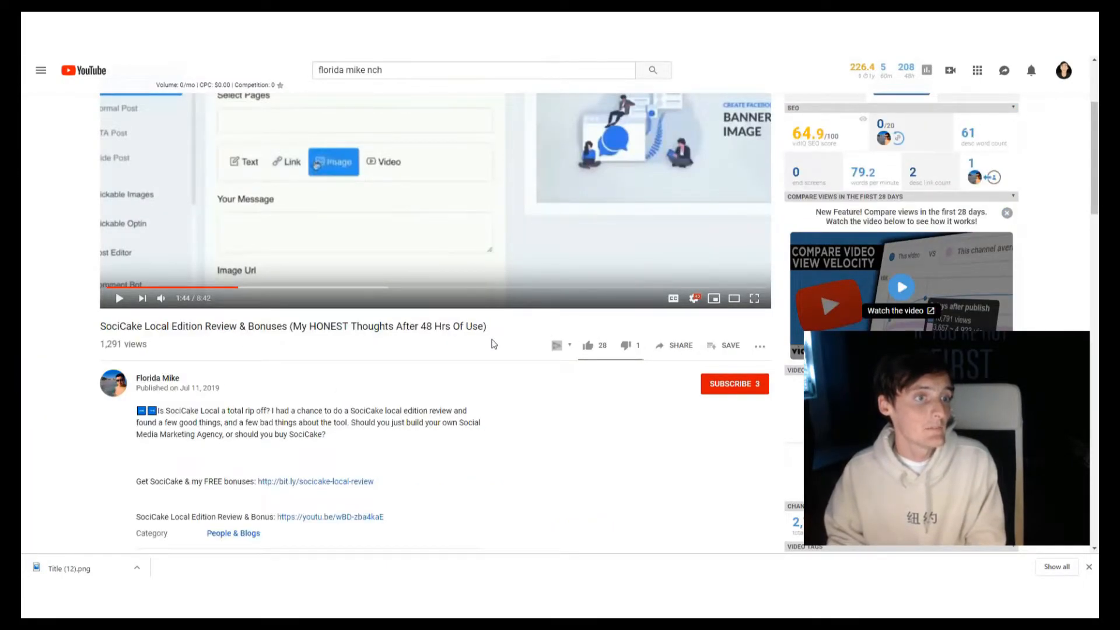
Step: Highlight '& Bonuses' and the bracketed part of the video title, then clear the highlight
drag(285, 327, 486, 326)
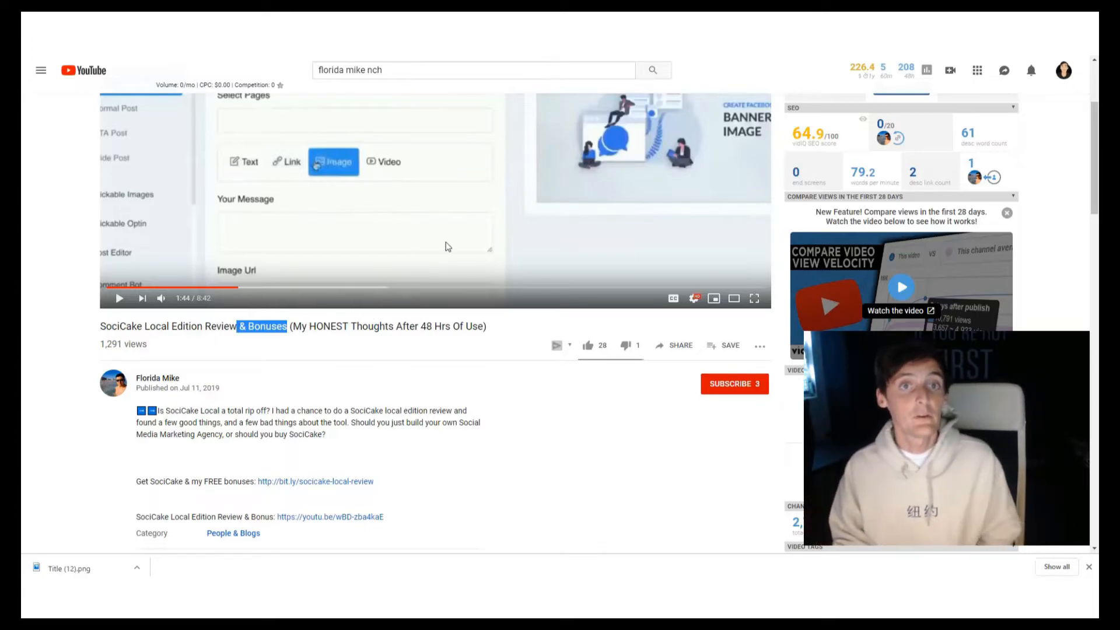
mouse_move(418, 230)
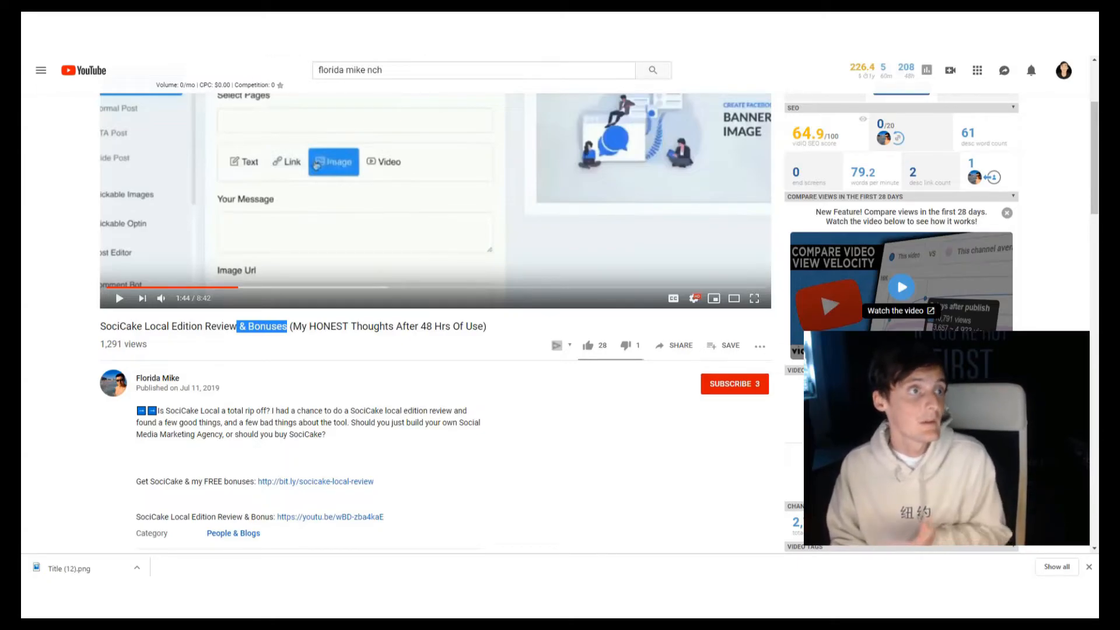
click(293, 326)
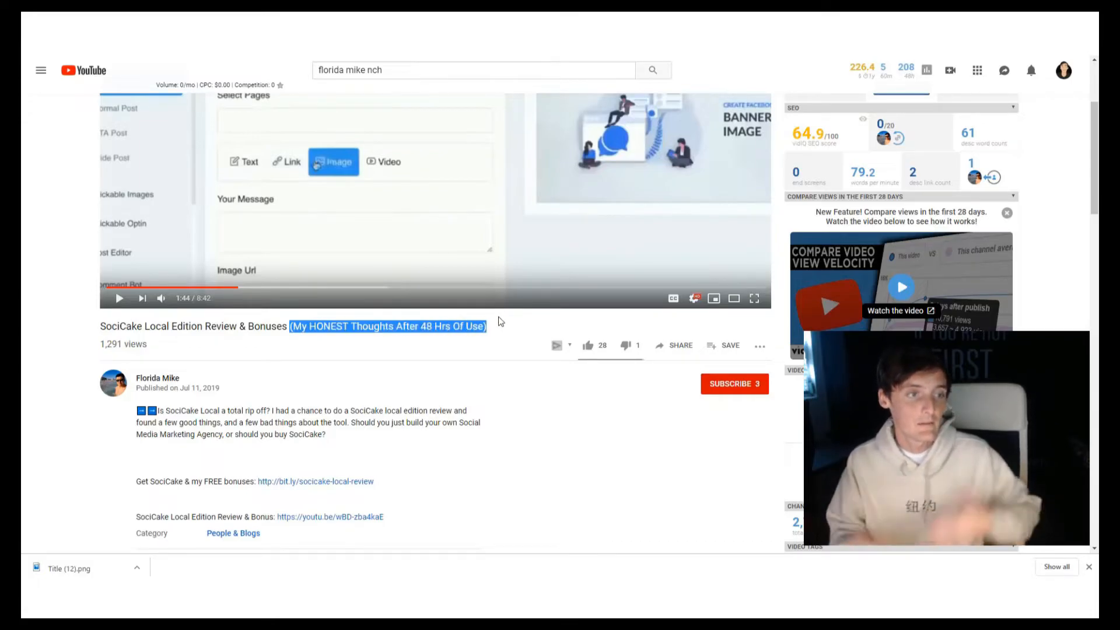
click(433, 330)
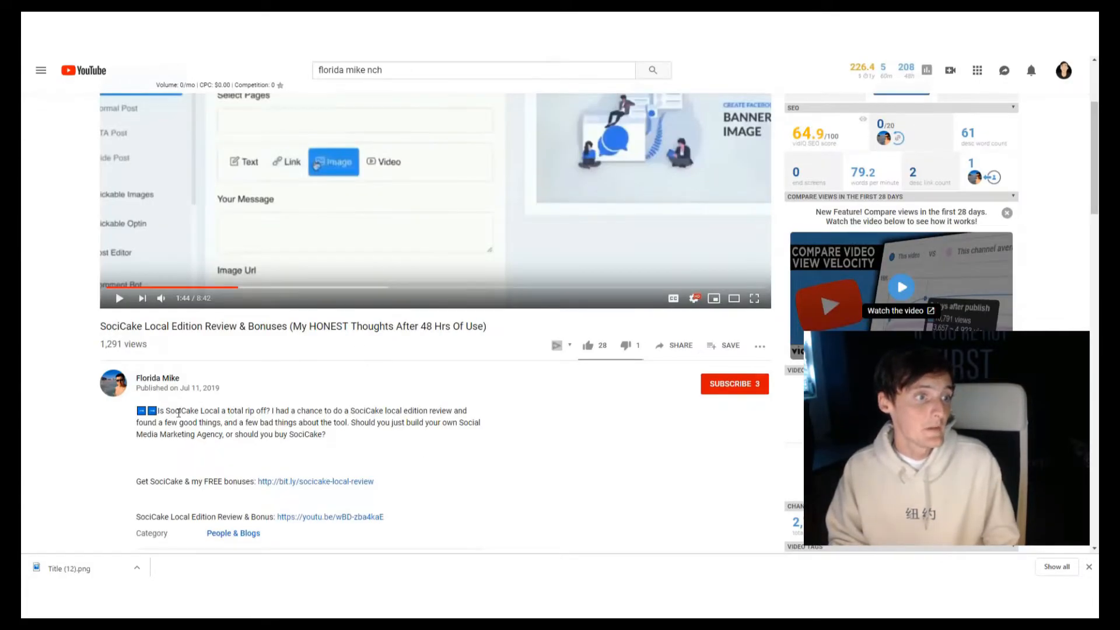
Step: Highlight text below the title, then switch to the example SociCake Local Edition review video
drag(137, 411, 386, 423)
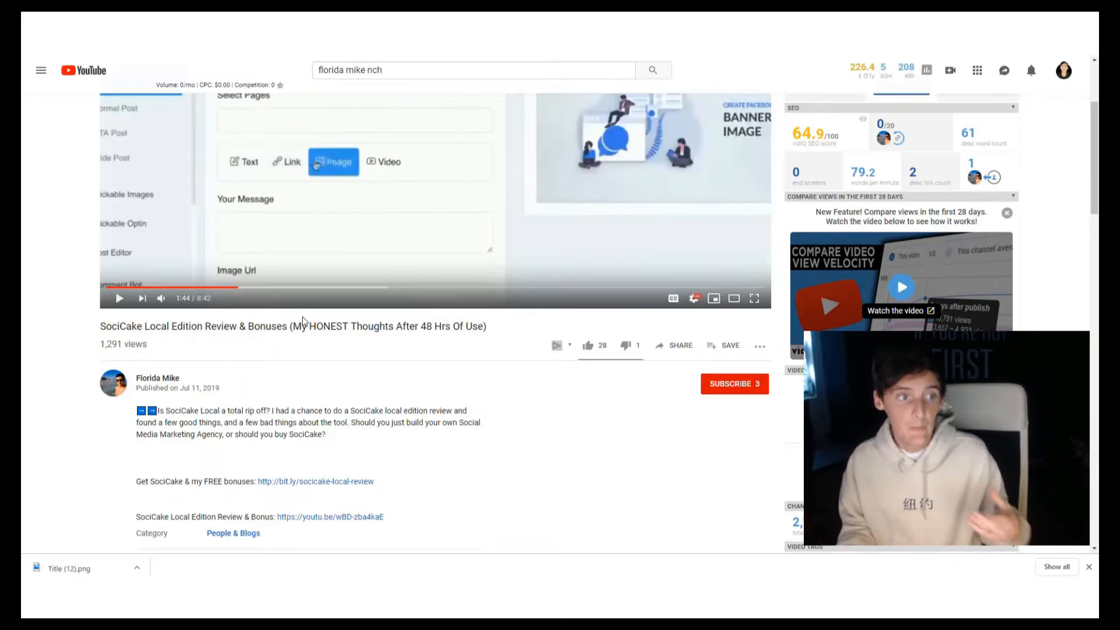
drag(227, 410, 320, 410)
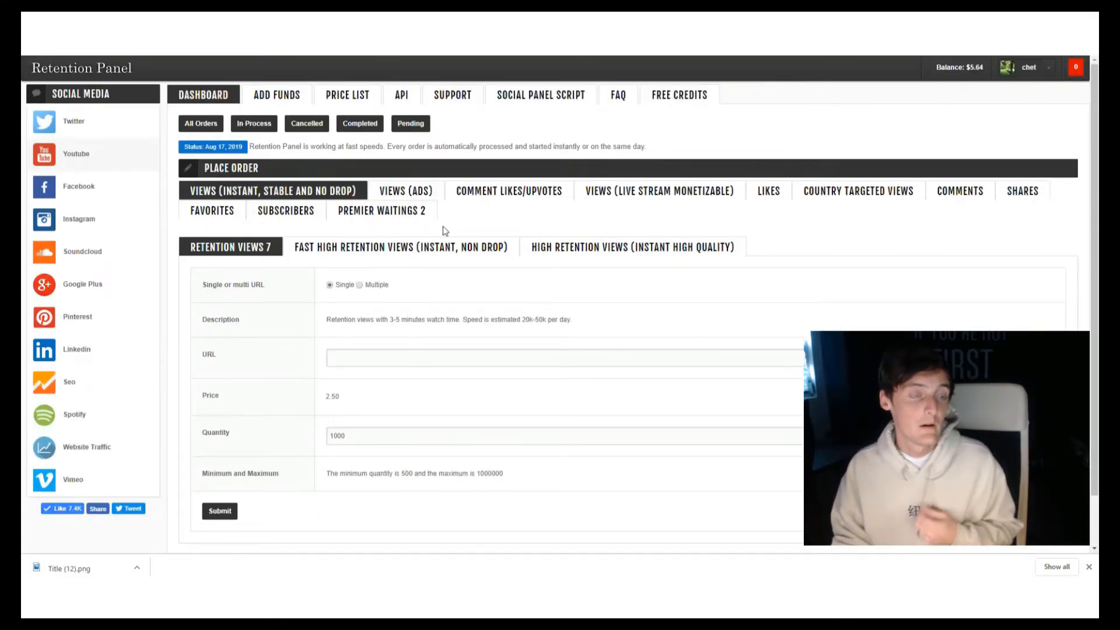
mouse_move(421, 255)
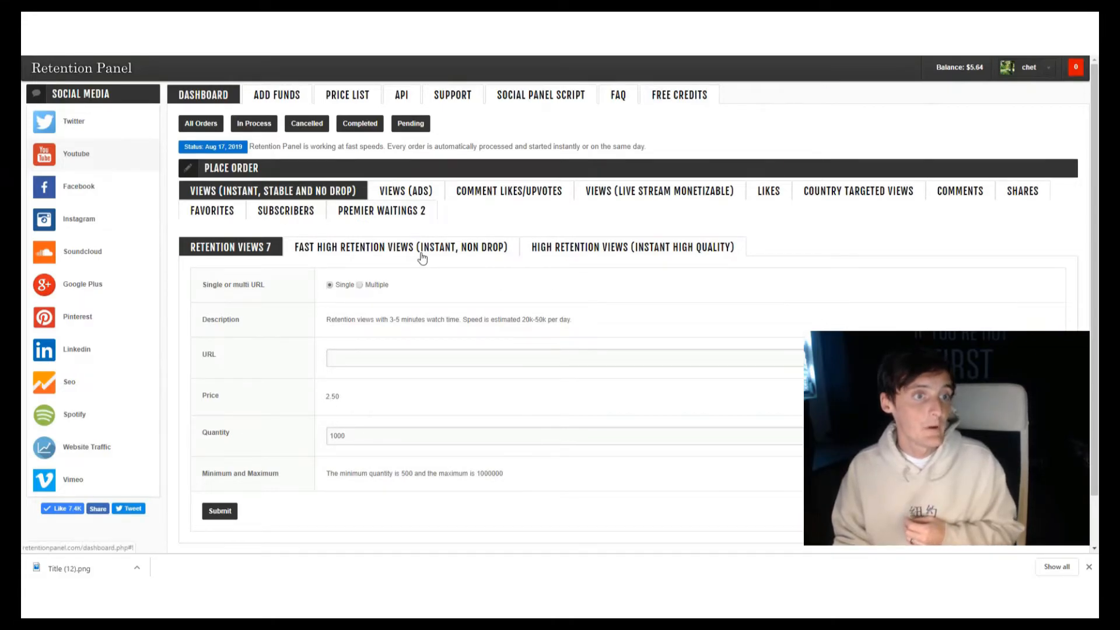
click(399, 246)
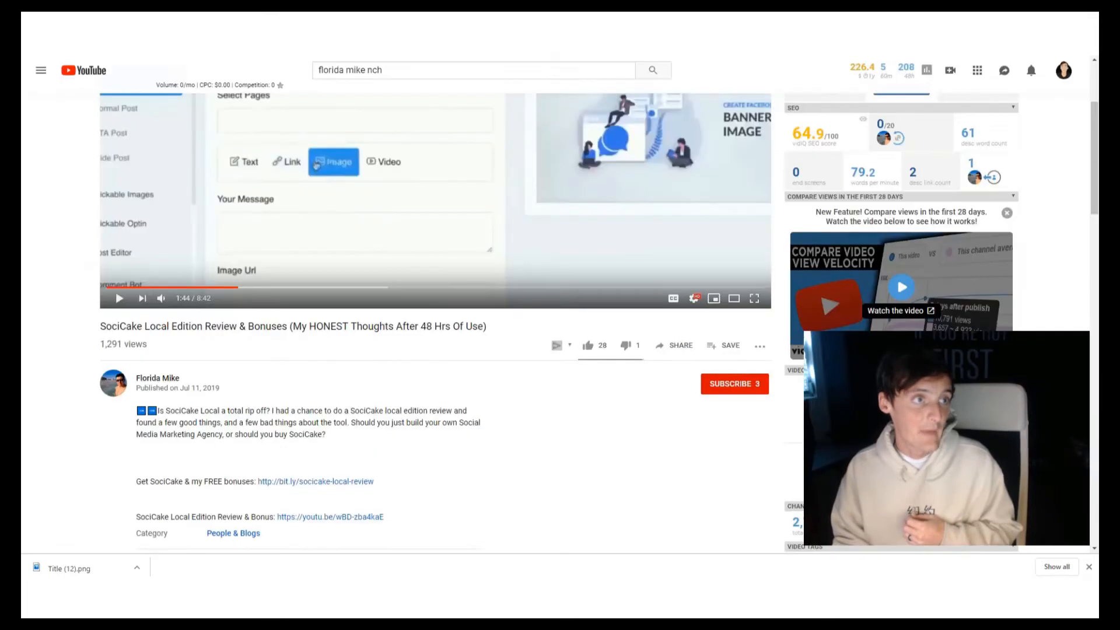
double_click(112, 343)
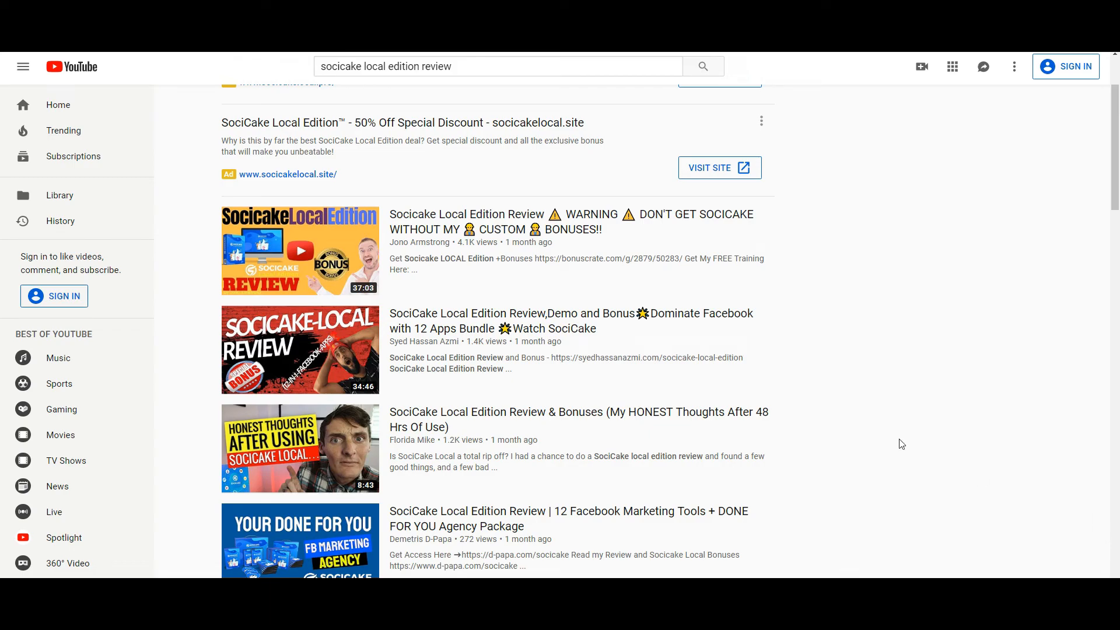
mouse_move(1000, 461)
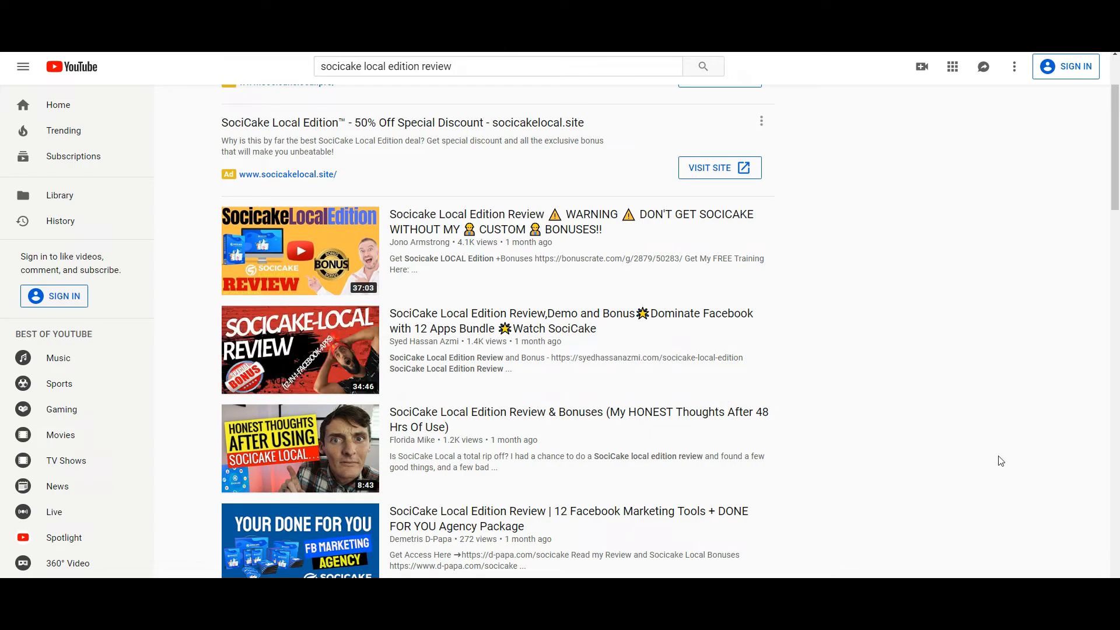
mouse_move(736, 456)
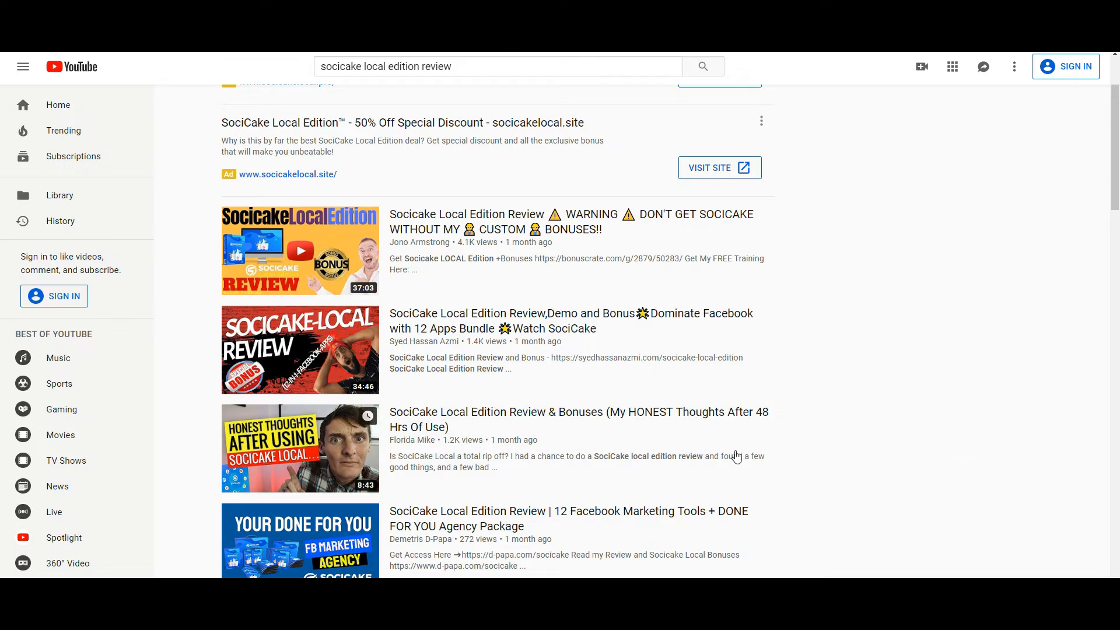
scroll(up, 3)
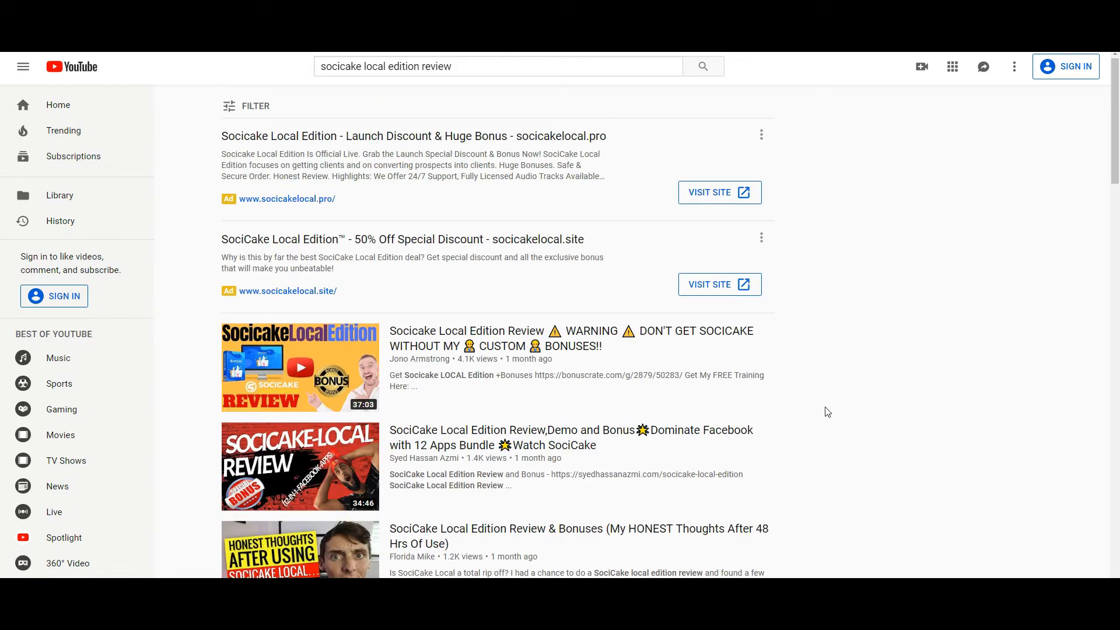
mouse_move(811, 398)
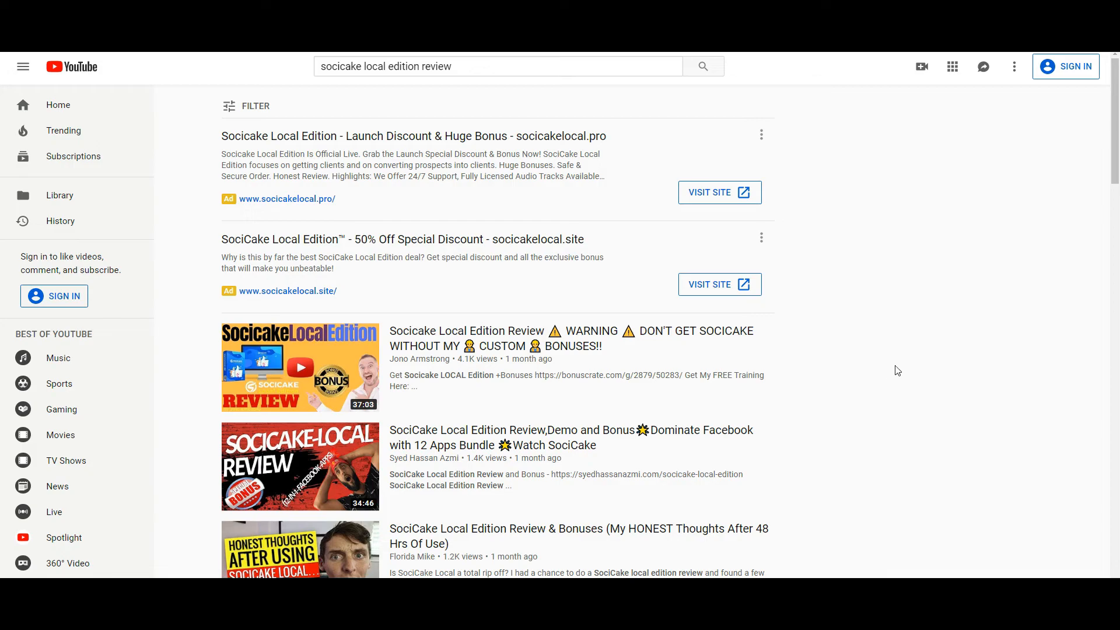
mouse_move(894, 371)
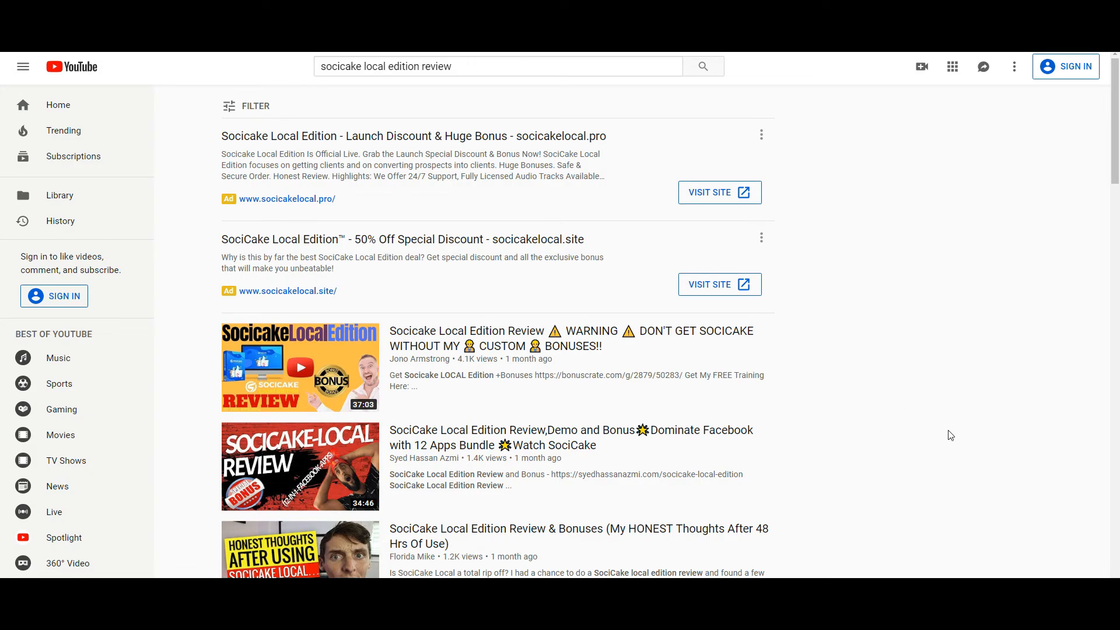
mouse_move(939, 438)
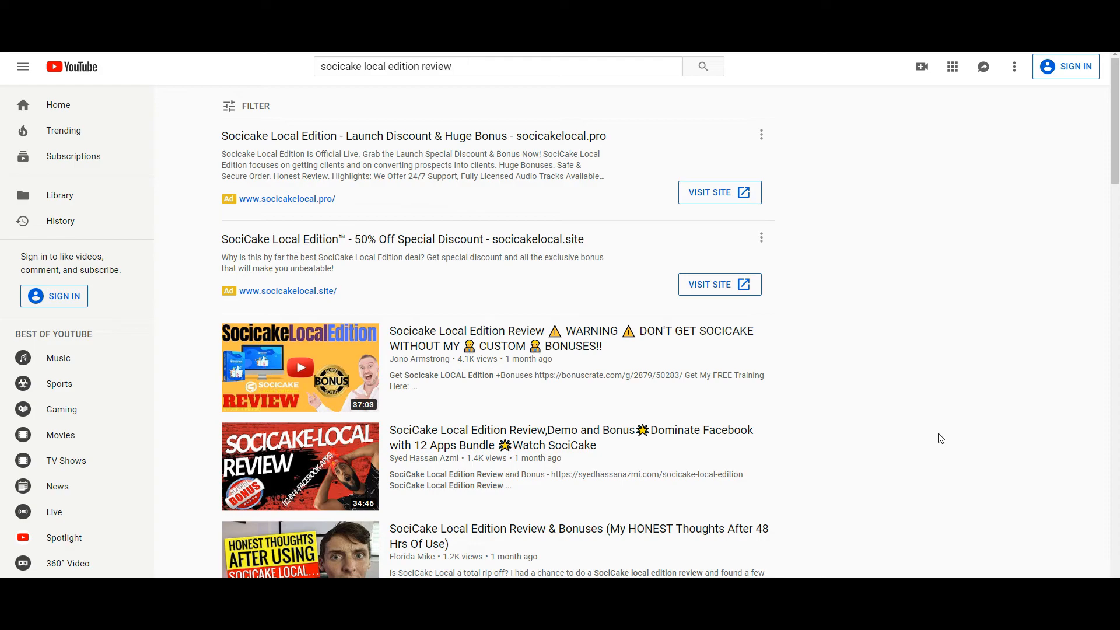
mouse_move(936, 439)
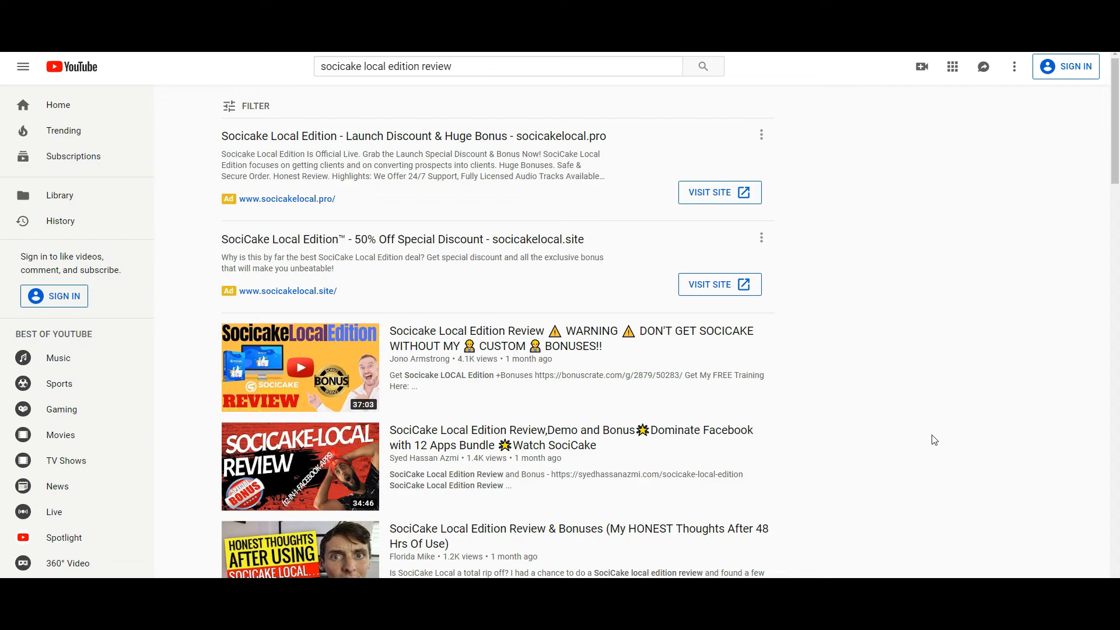
mouse_move(915, 437)
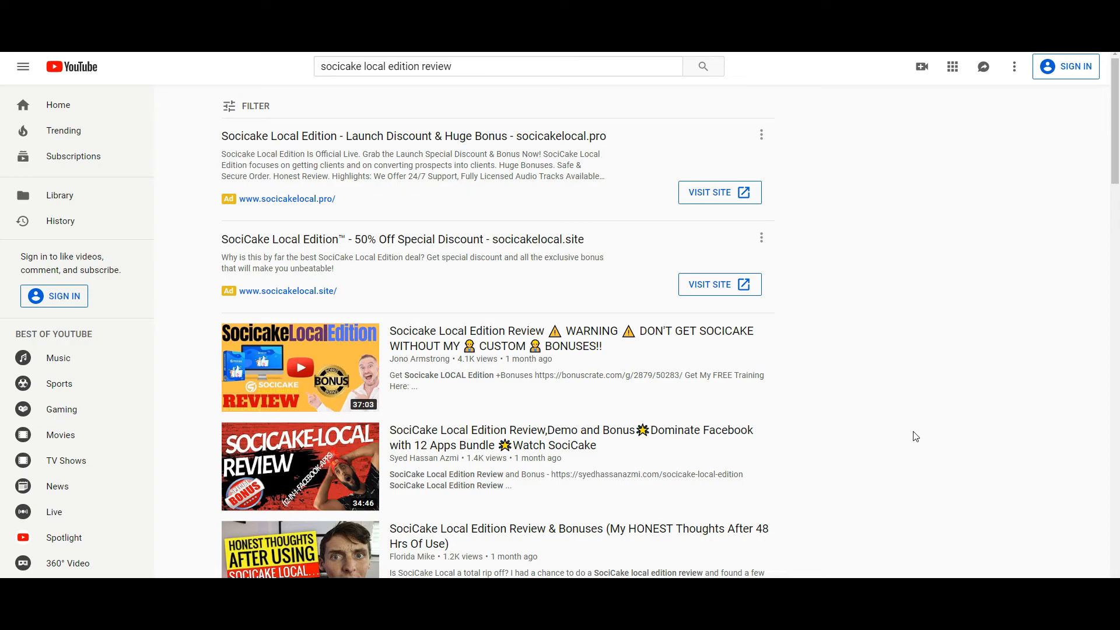
mouse_move(867, 484)
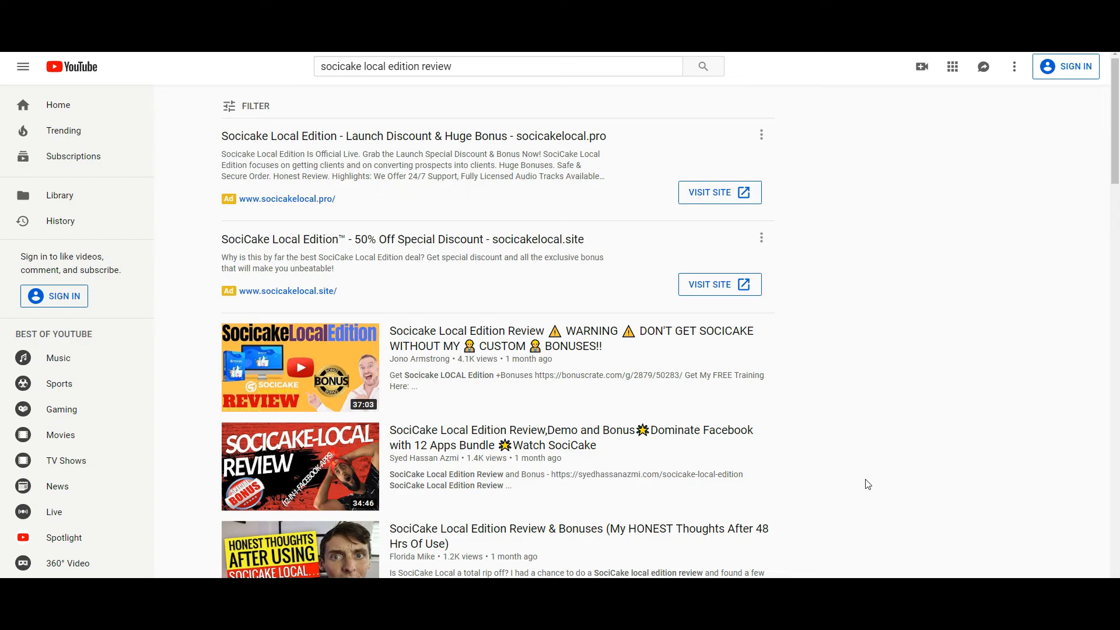
scroll(down, 3)
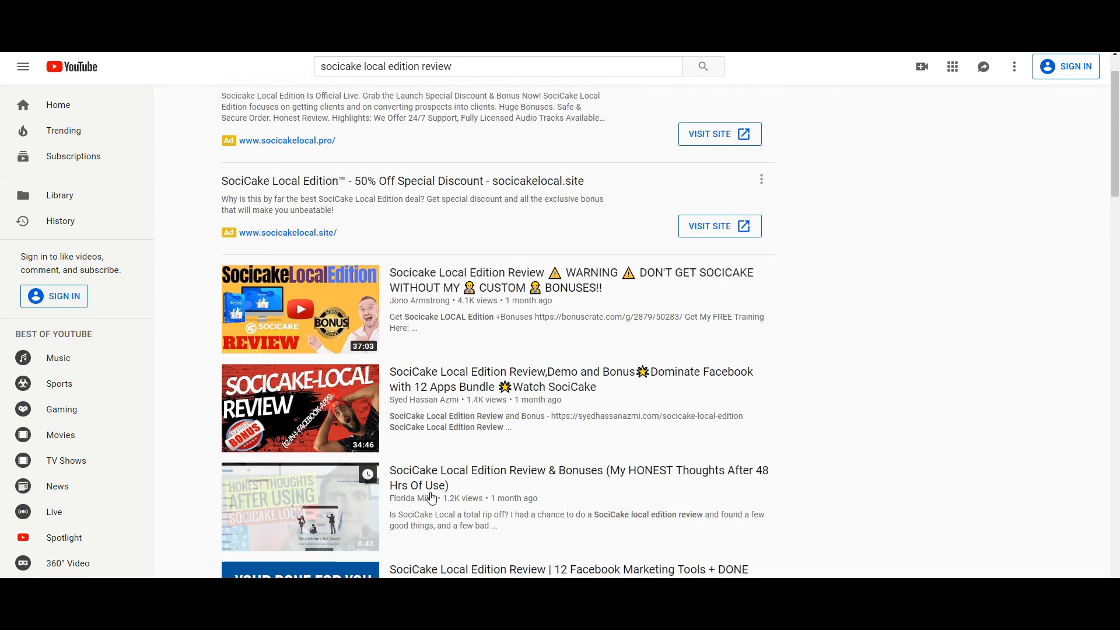
Step: Open Florida Mike's 'SociCake Local Edition Review & Bonuses (My HONEST Thoughts After 48 Hrs Of Use)' video
click(300, 507)
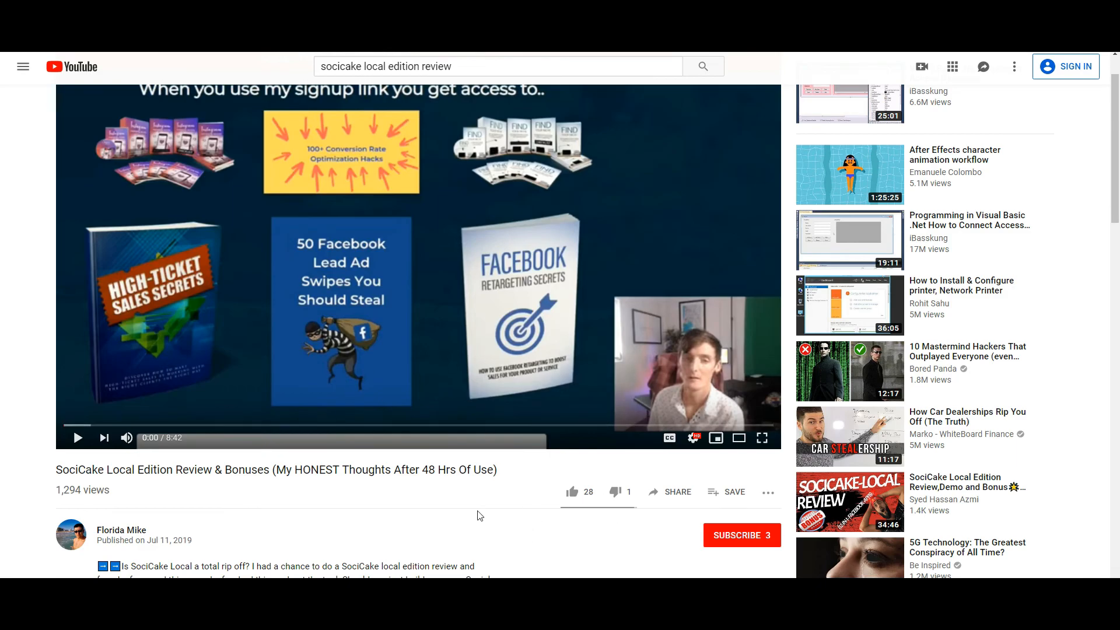
mouse_move(471, 504)
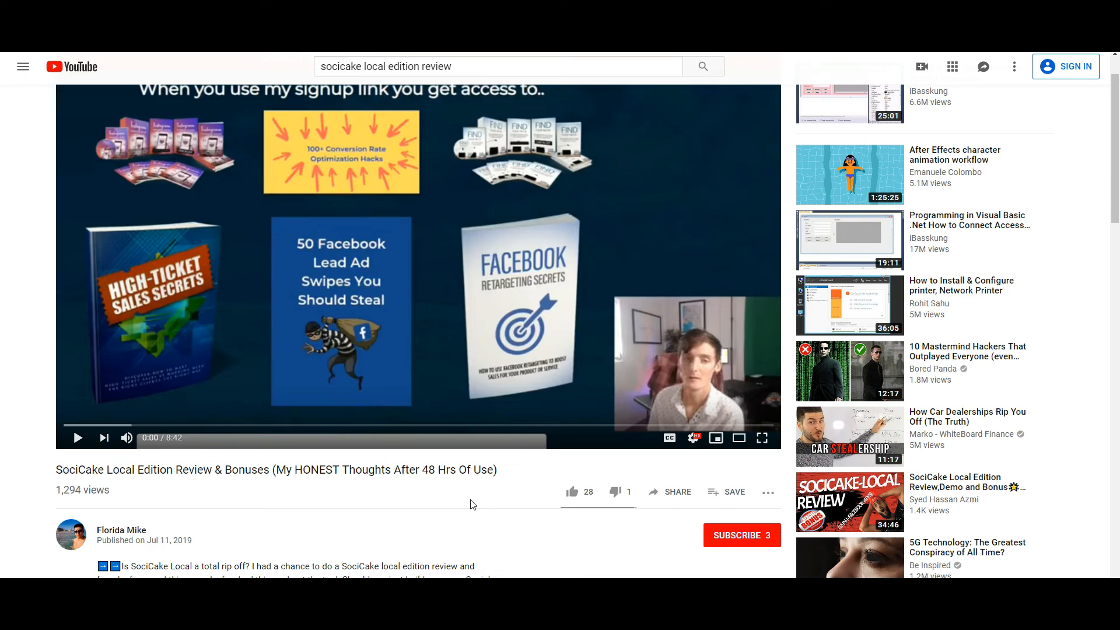
mouse_move(361, 526)
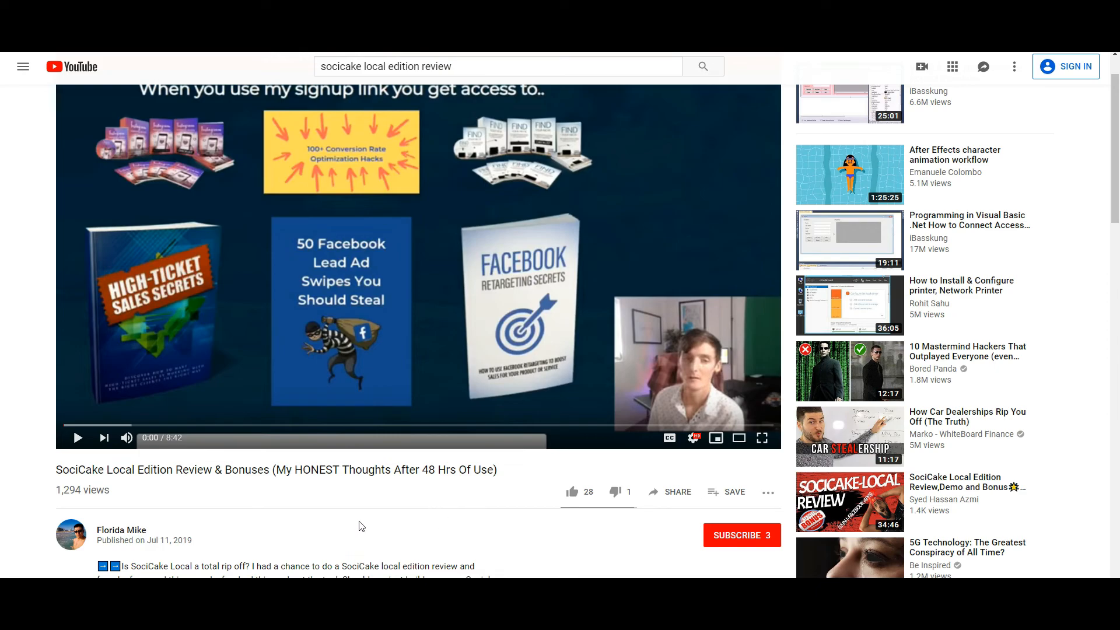
mouse_move(421, 511)
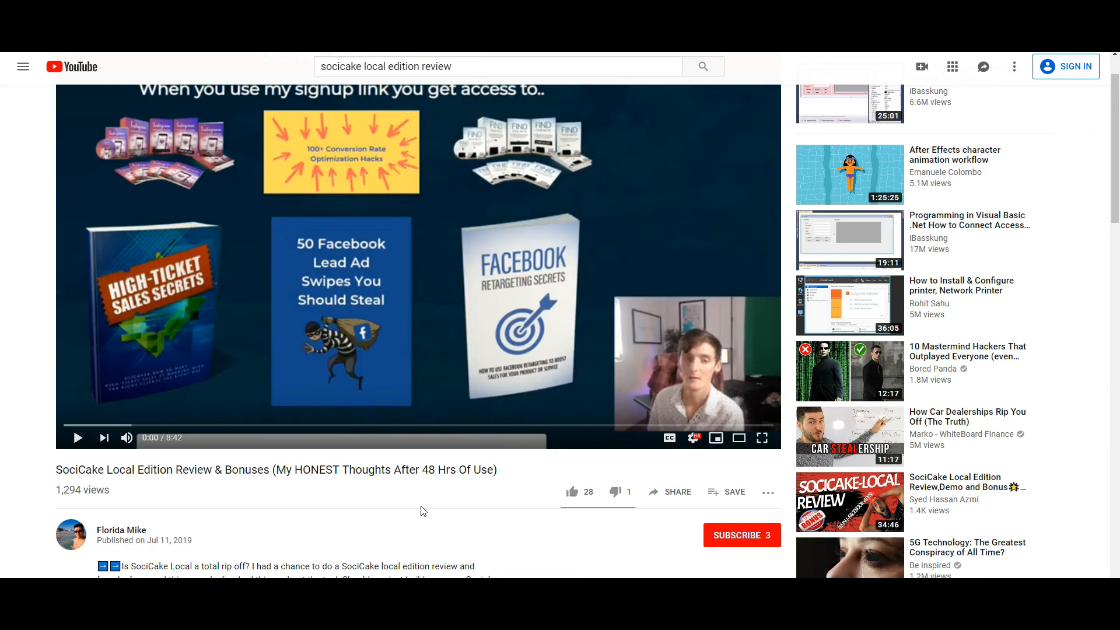
mouse_move(461, 510)
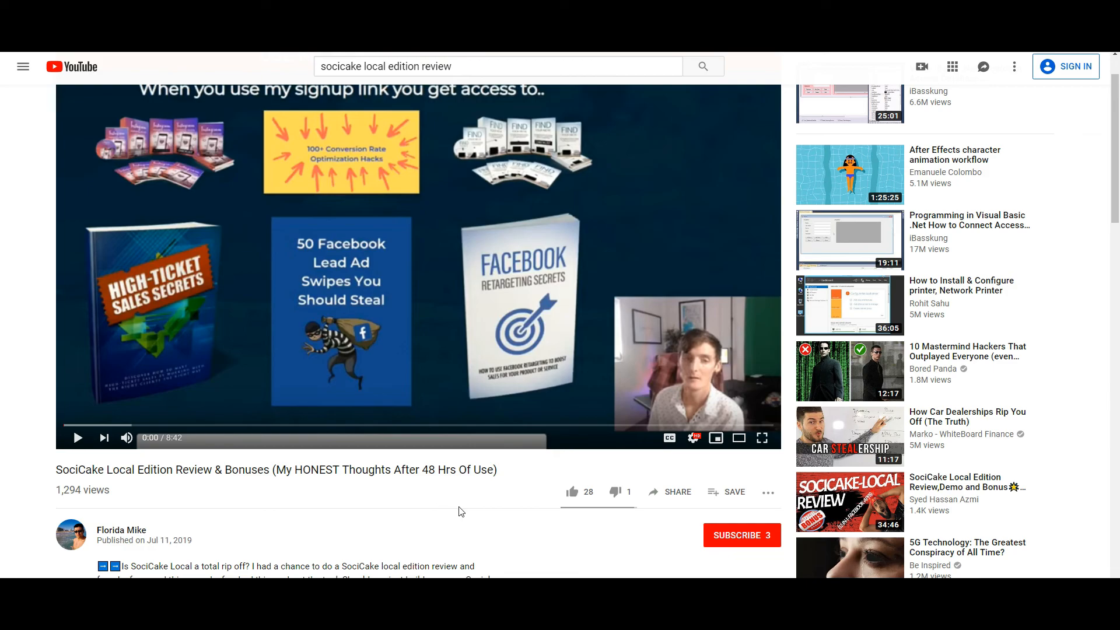